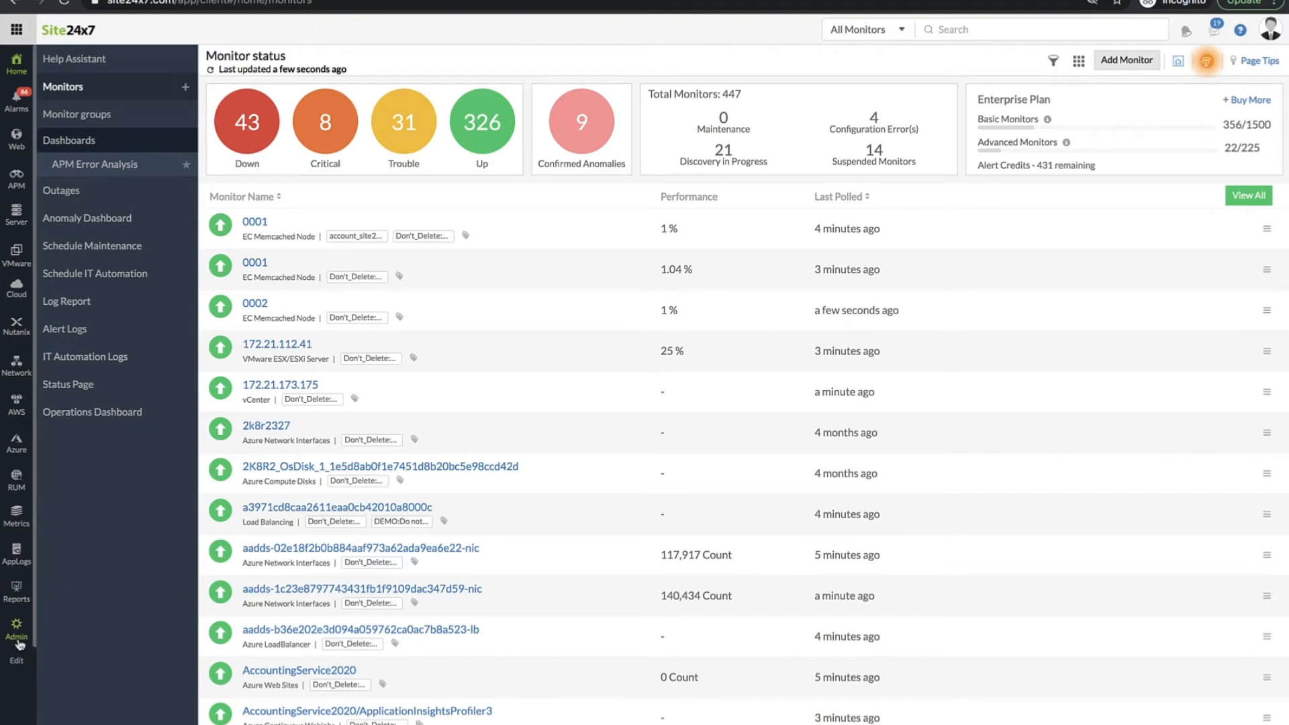
Go to Admin > Inventory > Add Monitor to see the monitor types by category
click(1125, 59)
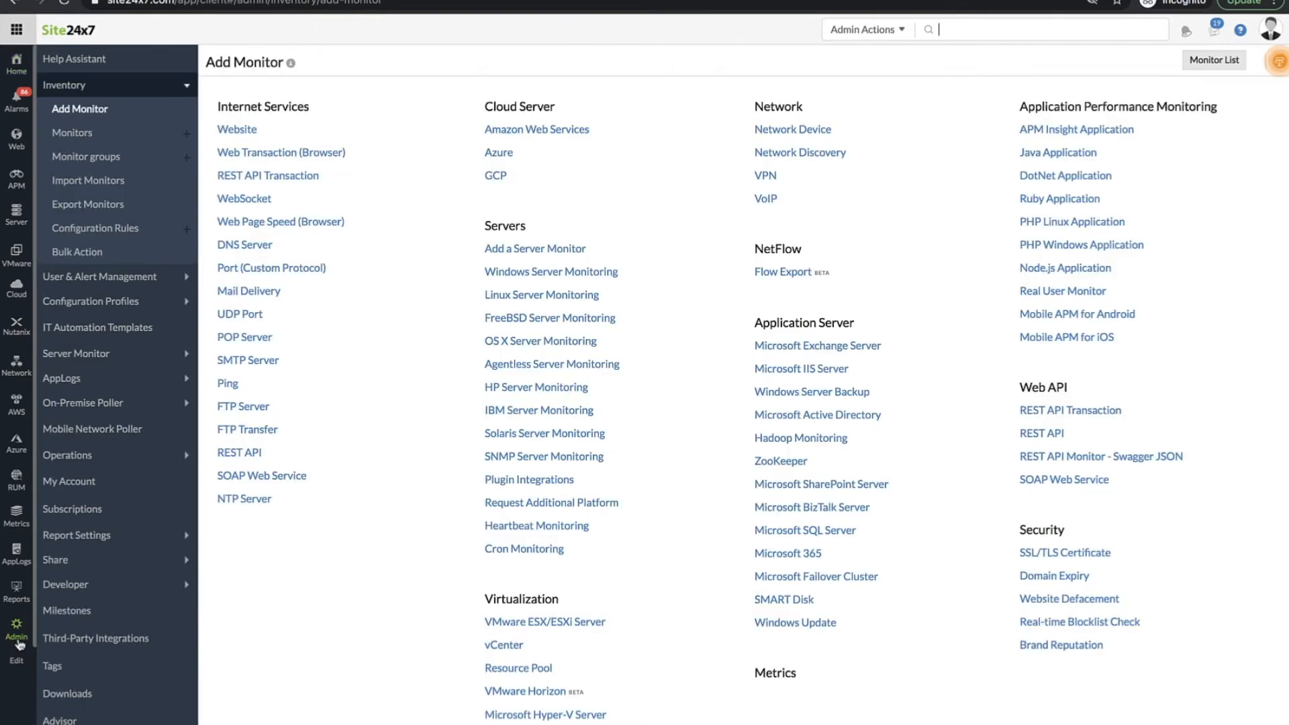
Start a REST API Transaction monitor named Zylker checking every 5 mins
click(267, 174)
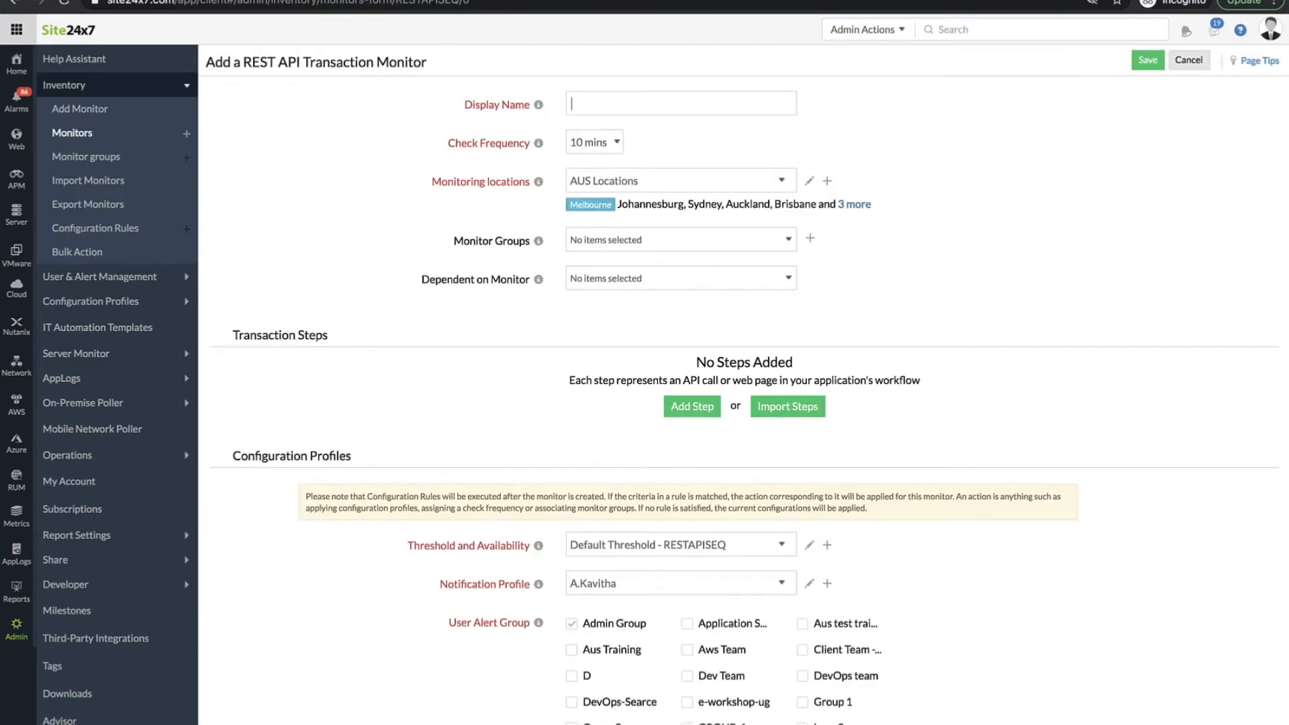
text(Zylke)
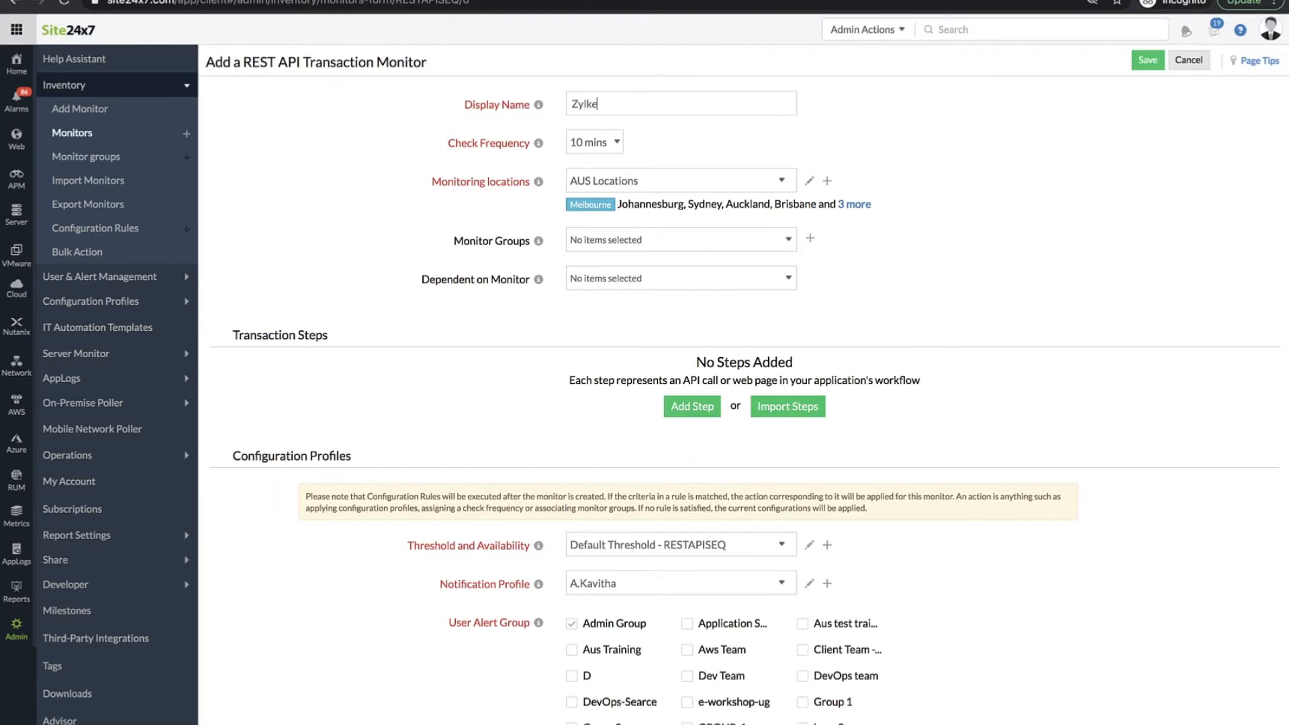
click(594, 141)
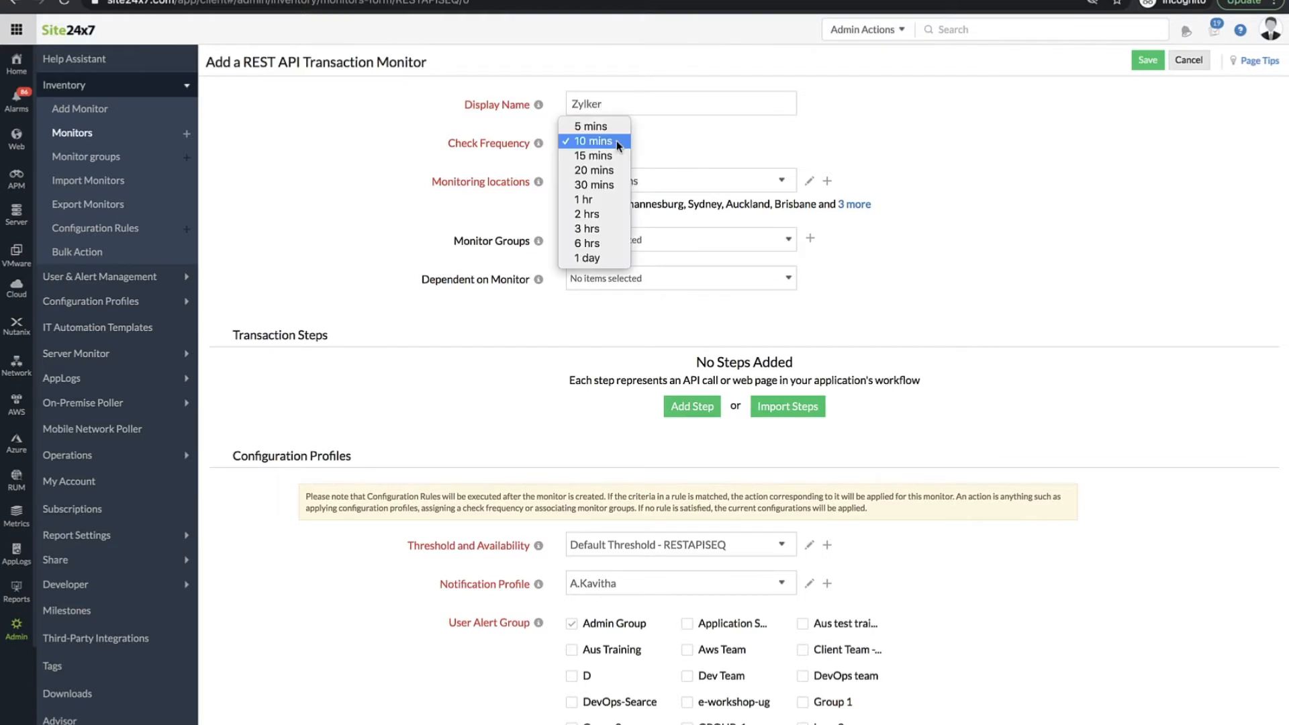
click(586, 126)
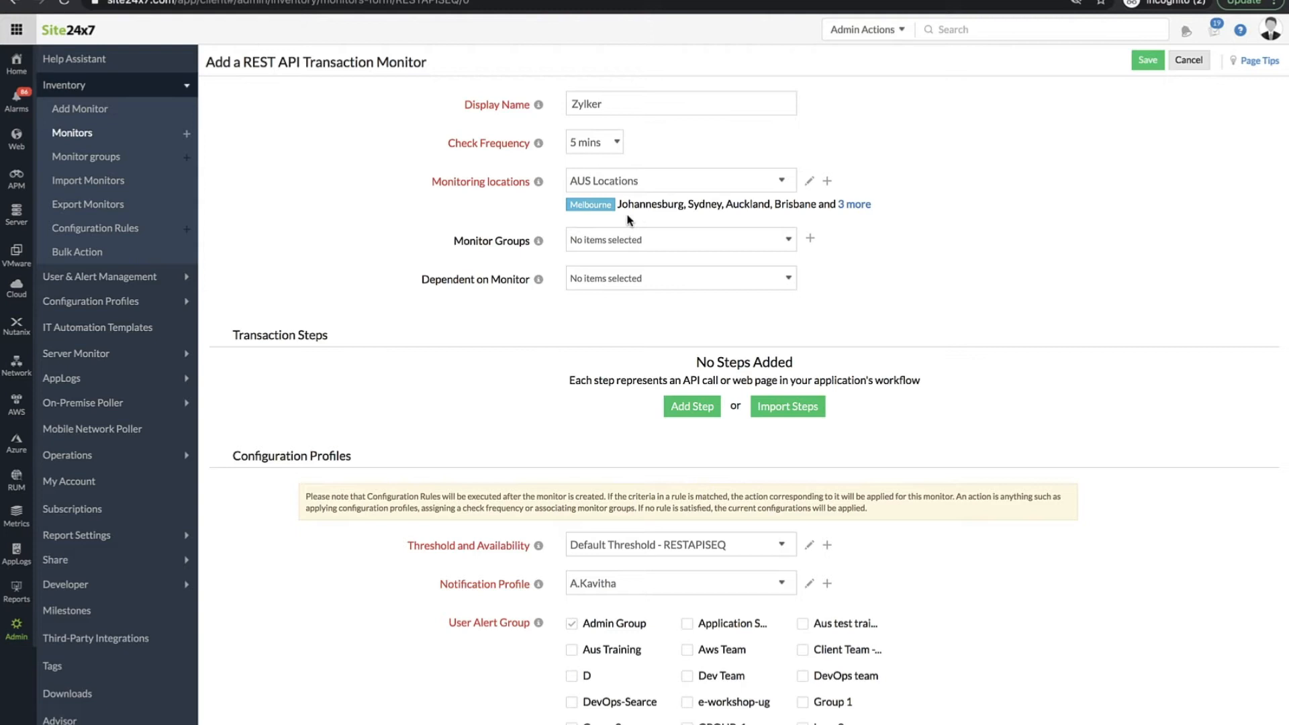
mouse_move(790, 220)
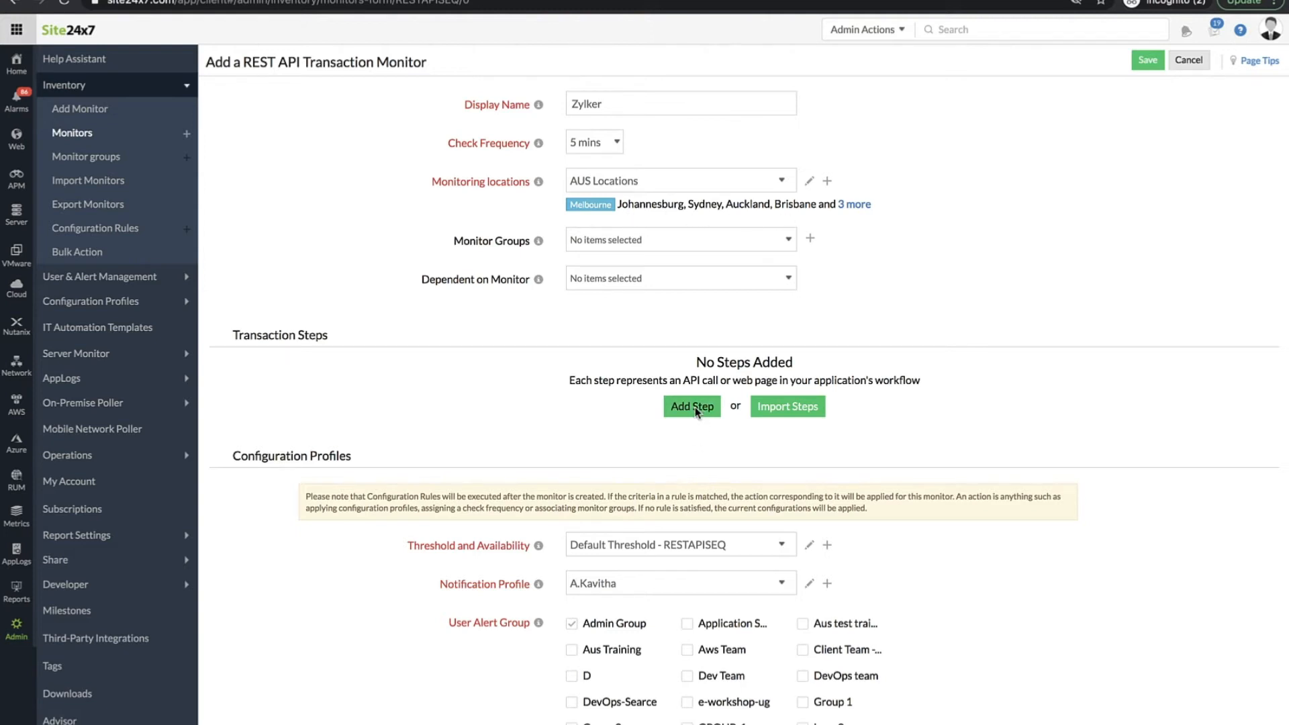
click(691, 406)
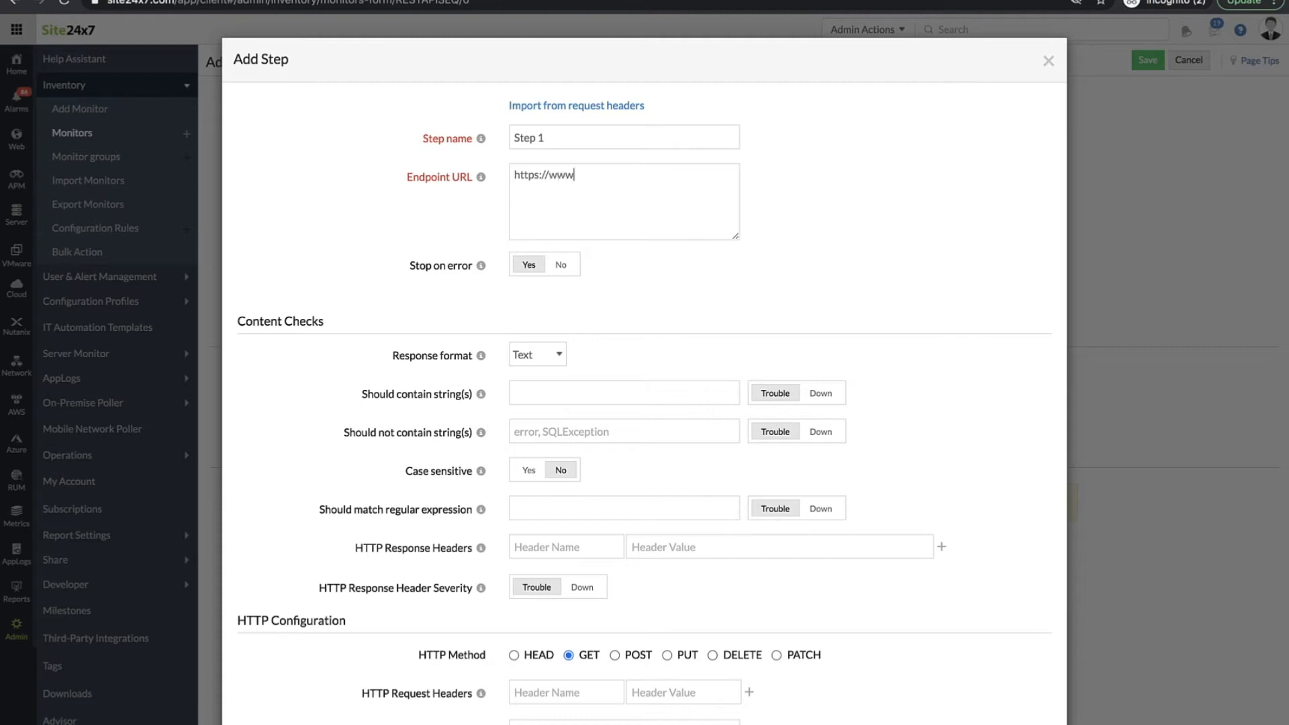
text(.zylker.com)
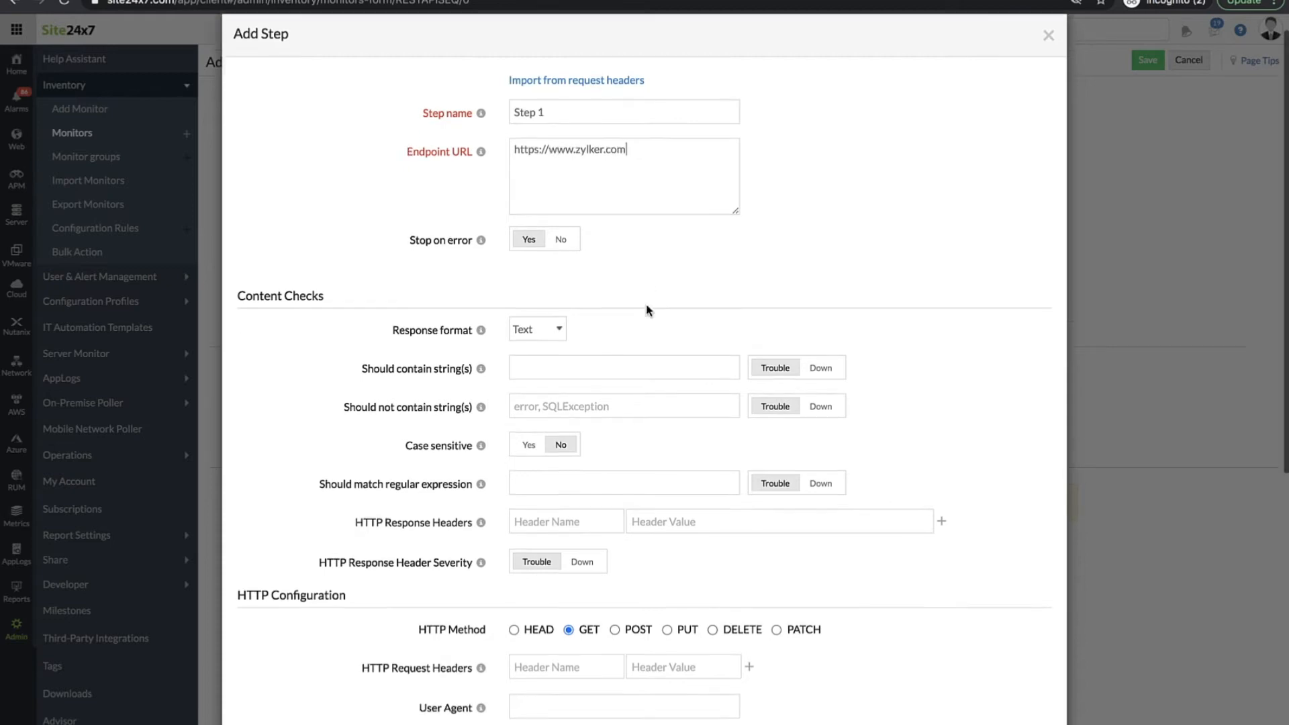
click(614, 444)
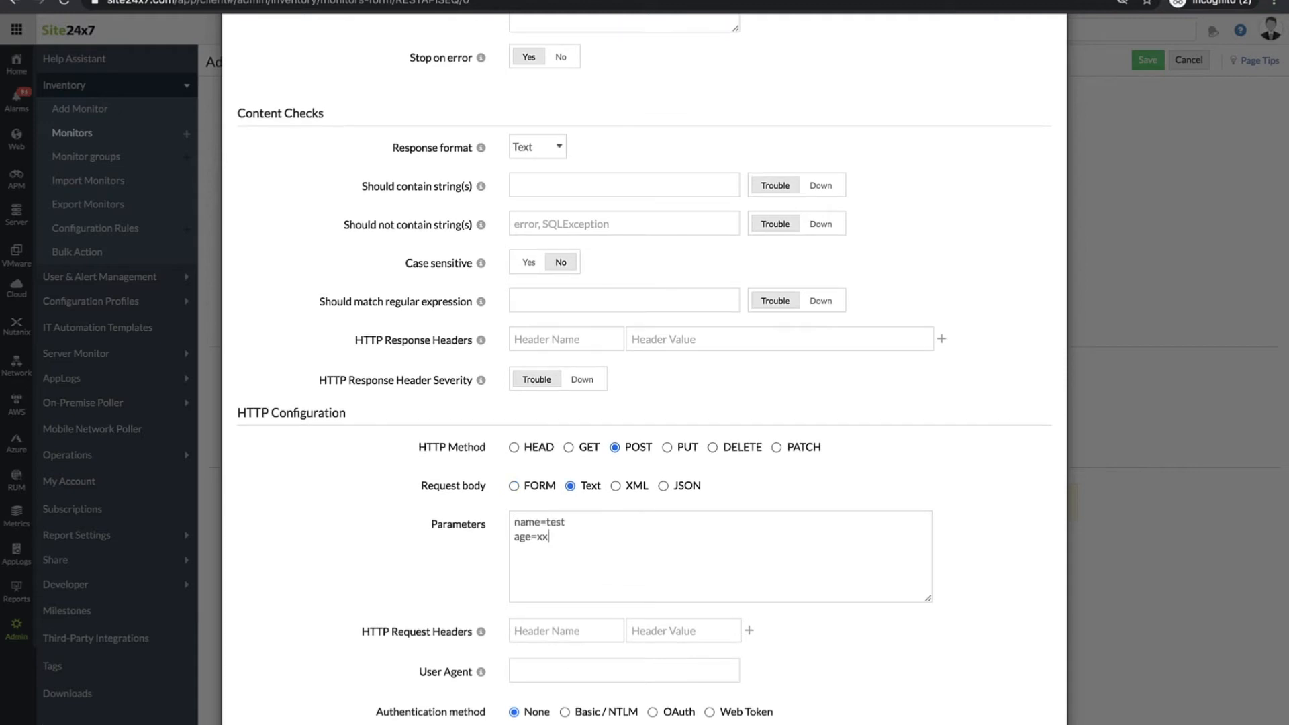
click(536, 146)
text(zylker t)
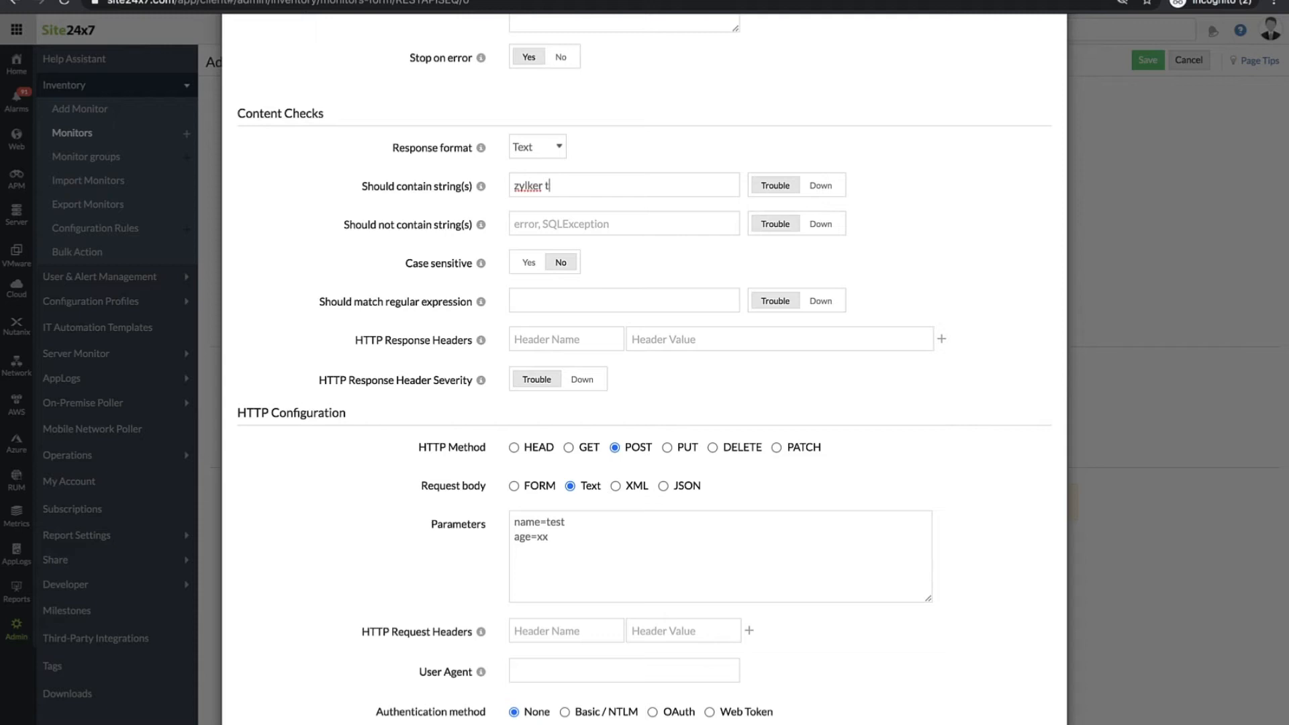
text(ravels)
click(625, 224)
text(error)
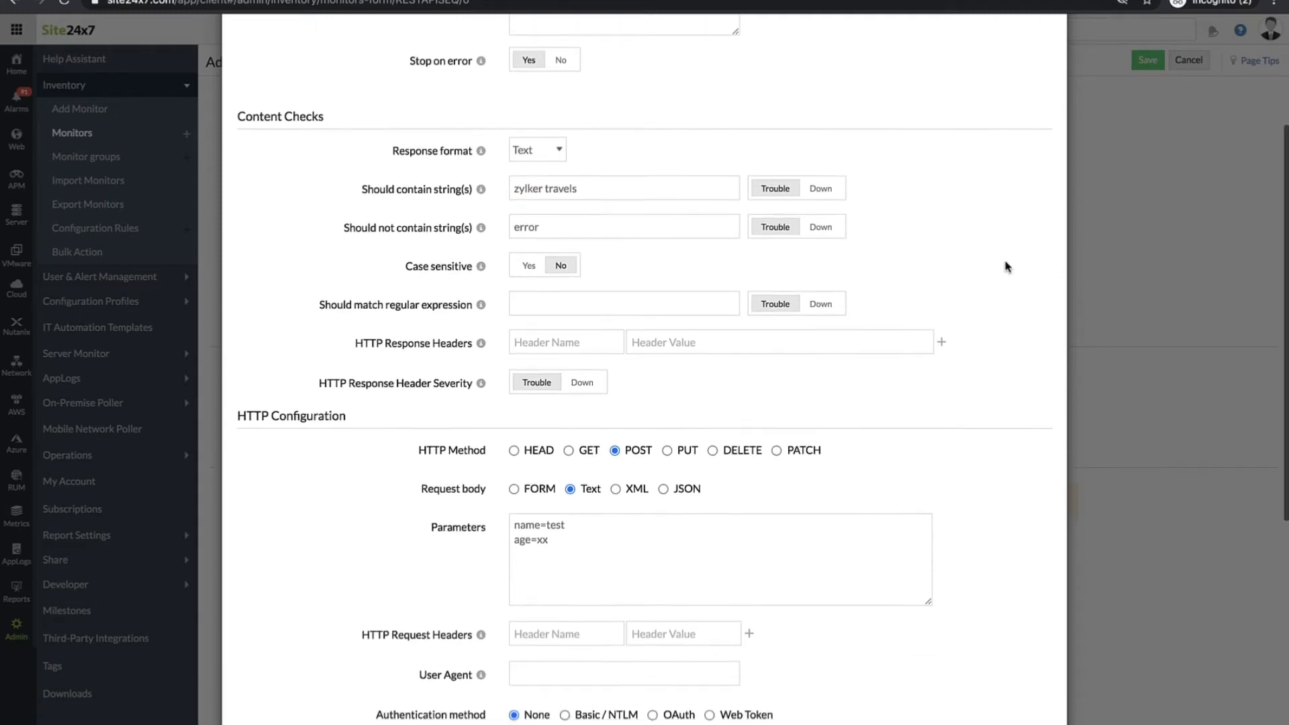
Forward ${LastReading} via XPath //LastReading[1]text() with XML response format
scroll(down, 3)
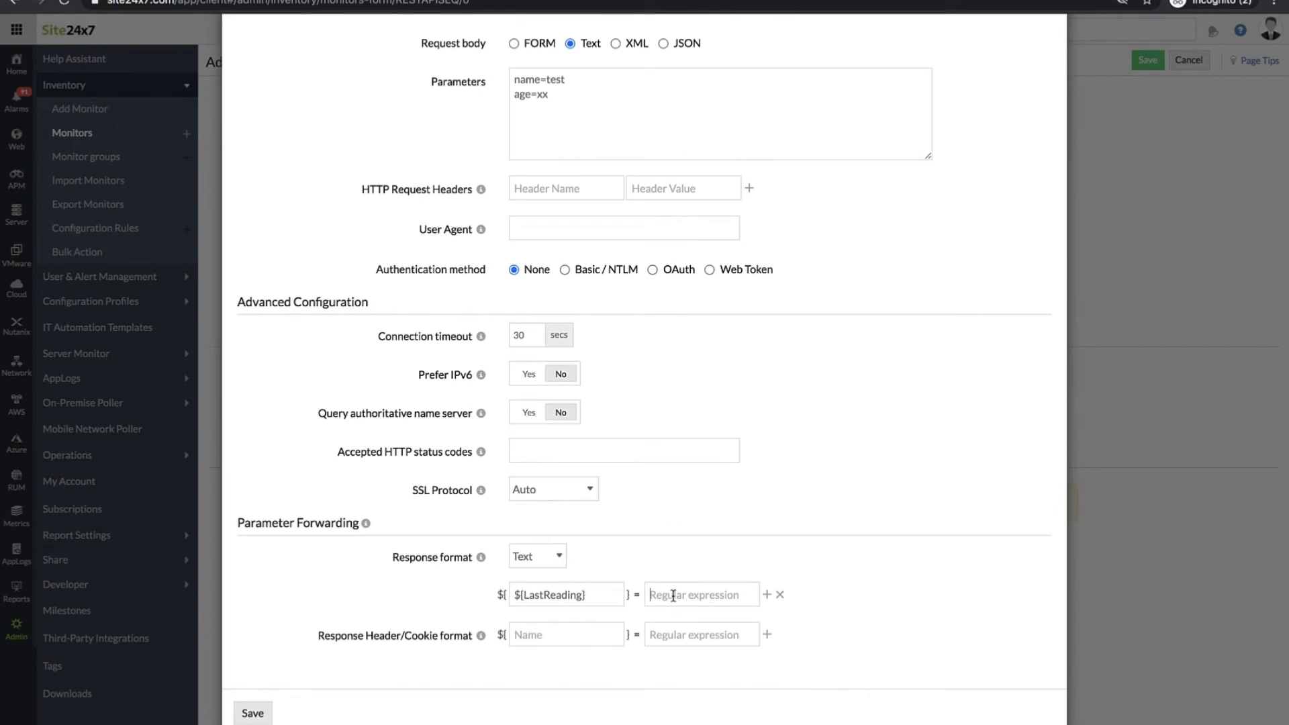
text(//Last)
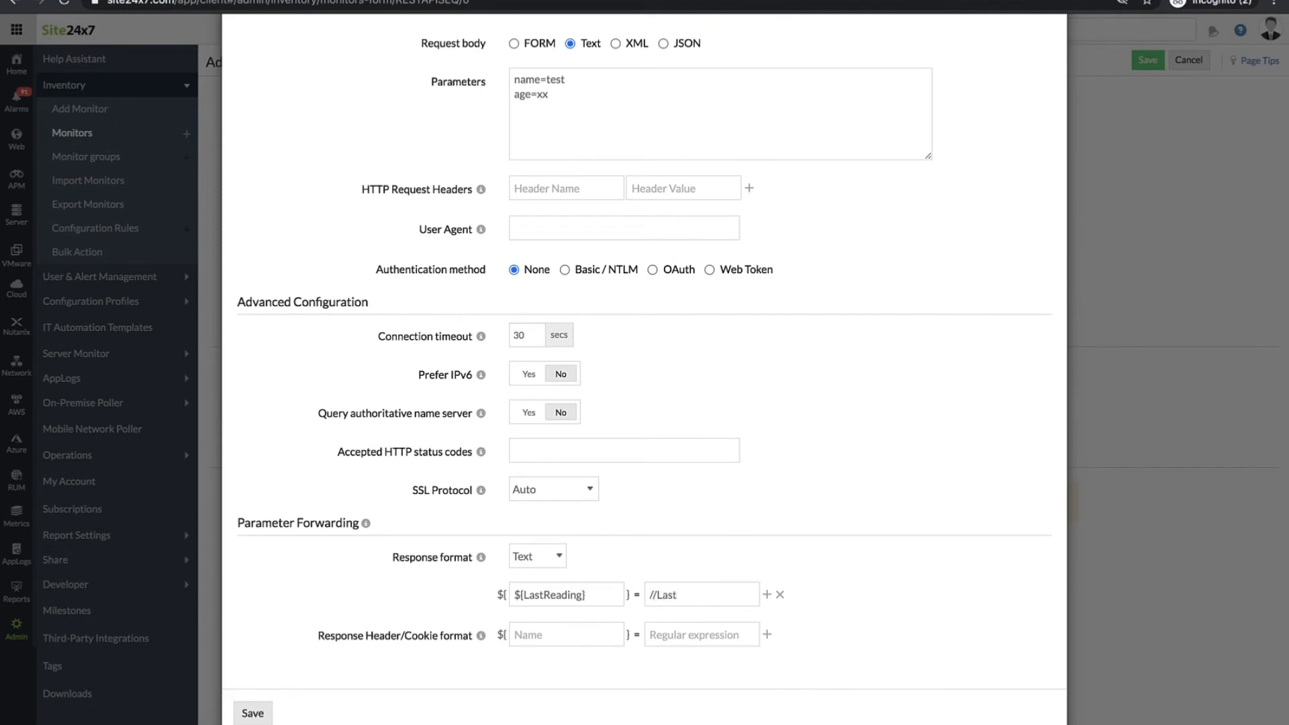
text(/LastReading[1]text(1)
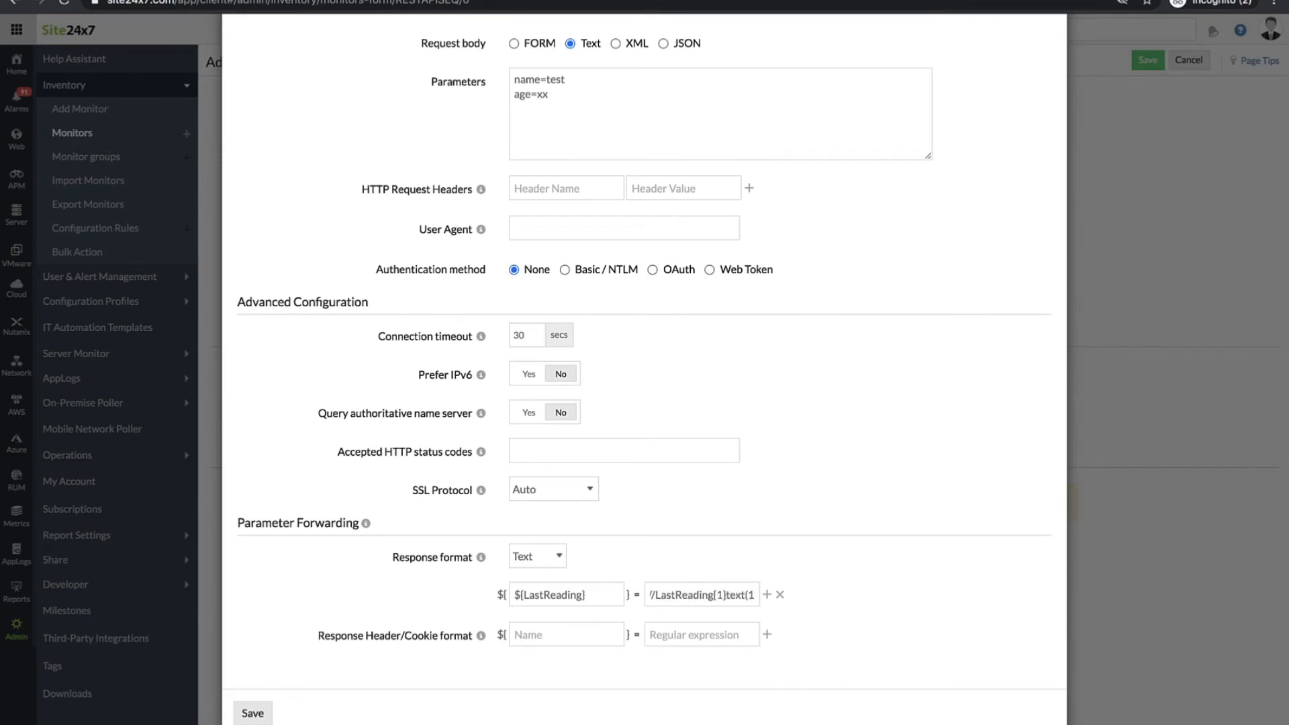
click(536, 556)
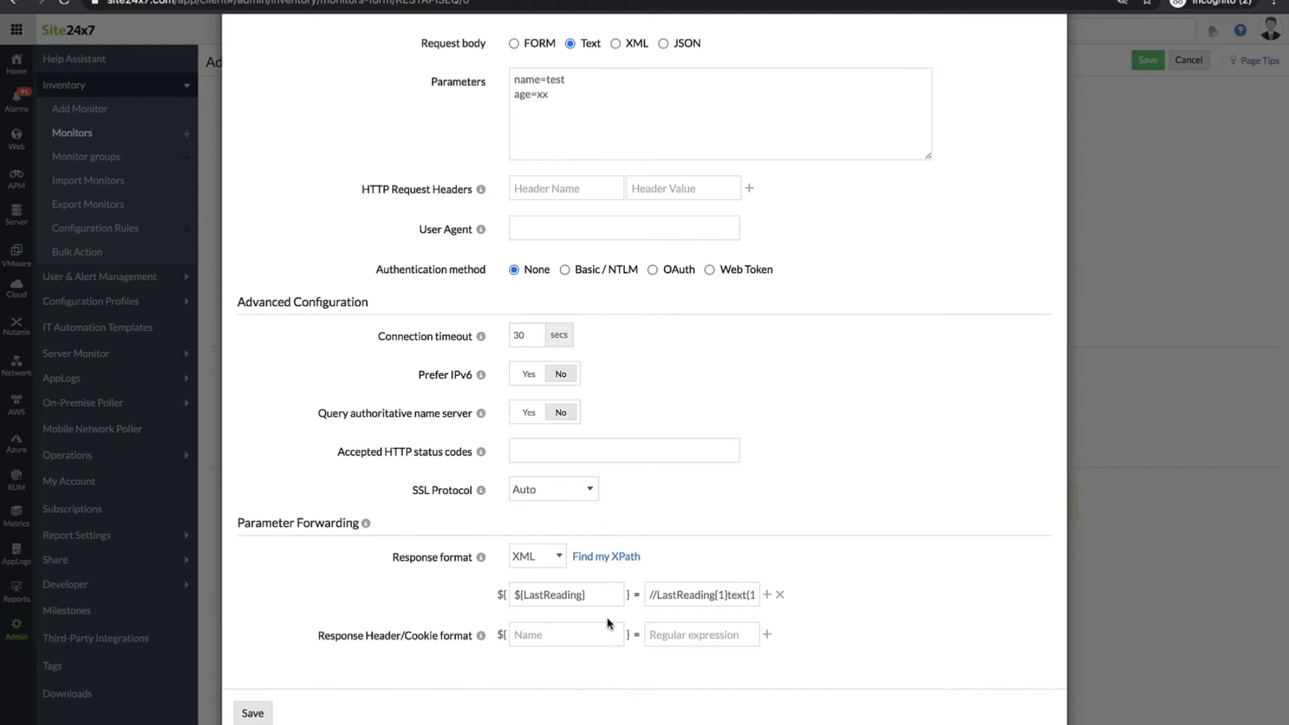
mouse_move(735, 621)
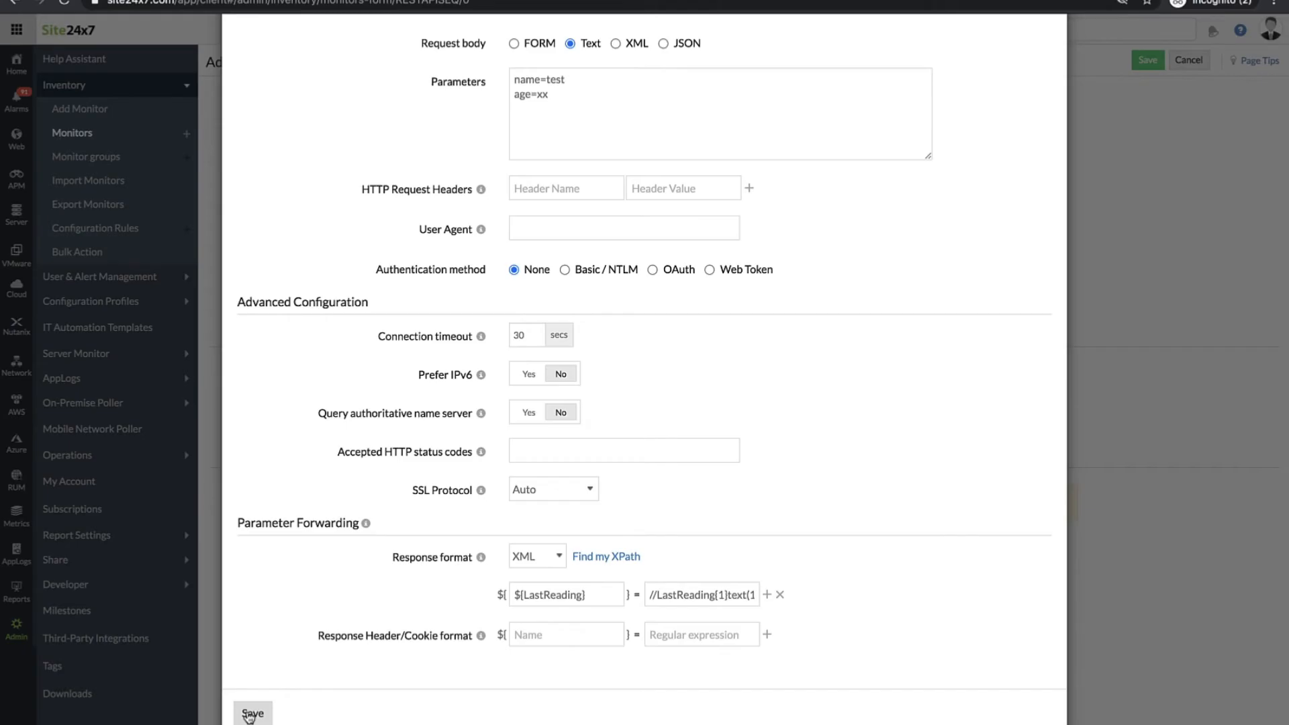
Save Step 1 and add a second GET step for zylker.com/products.html
click(253, 713)
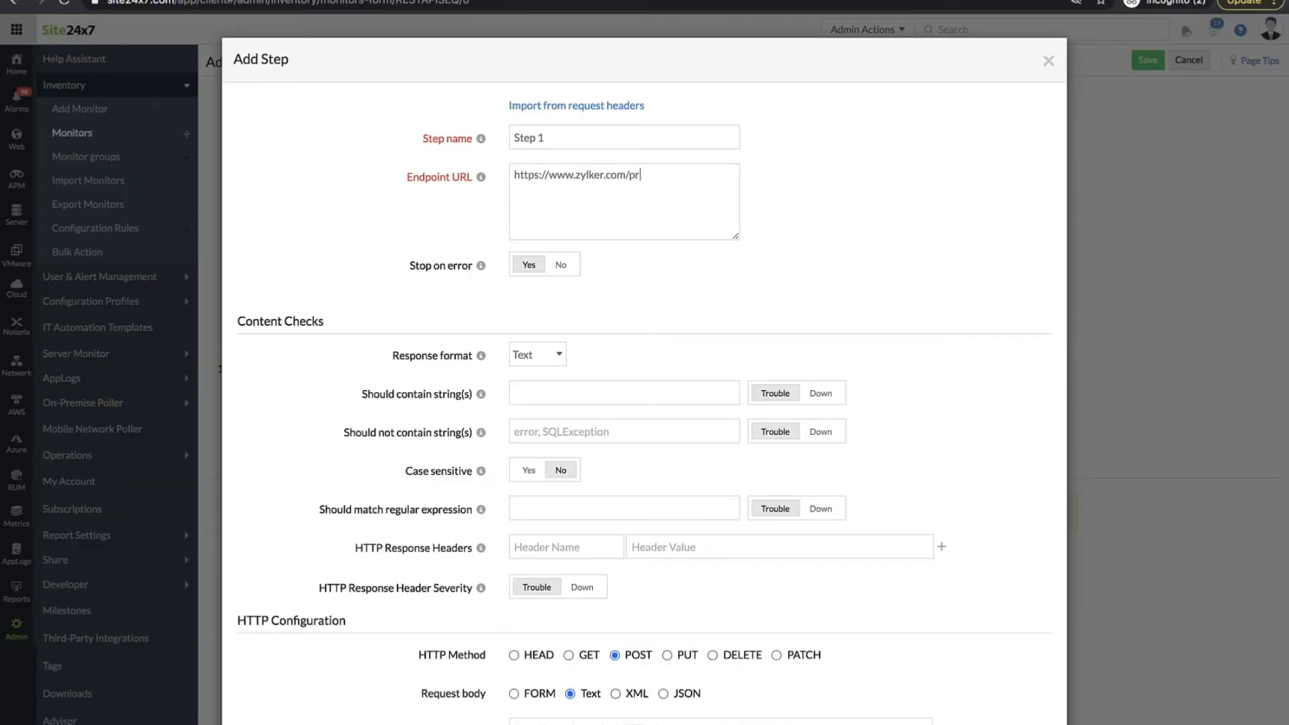
text(oducts.ht)
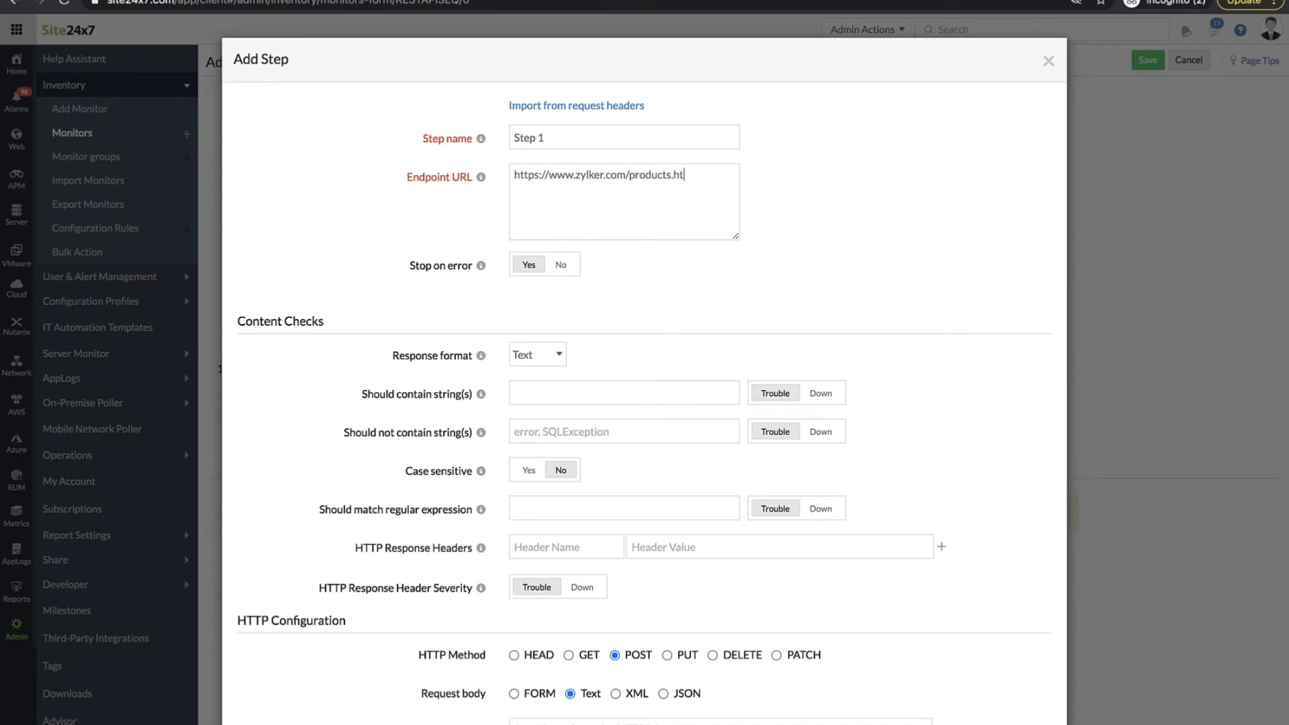
click(568, 496)
text(g)
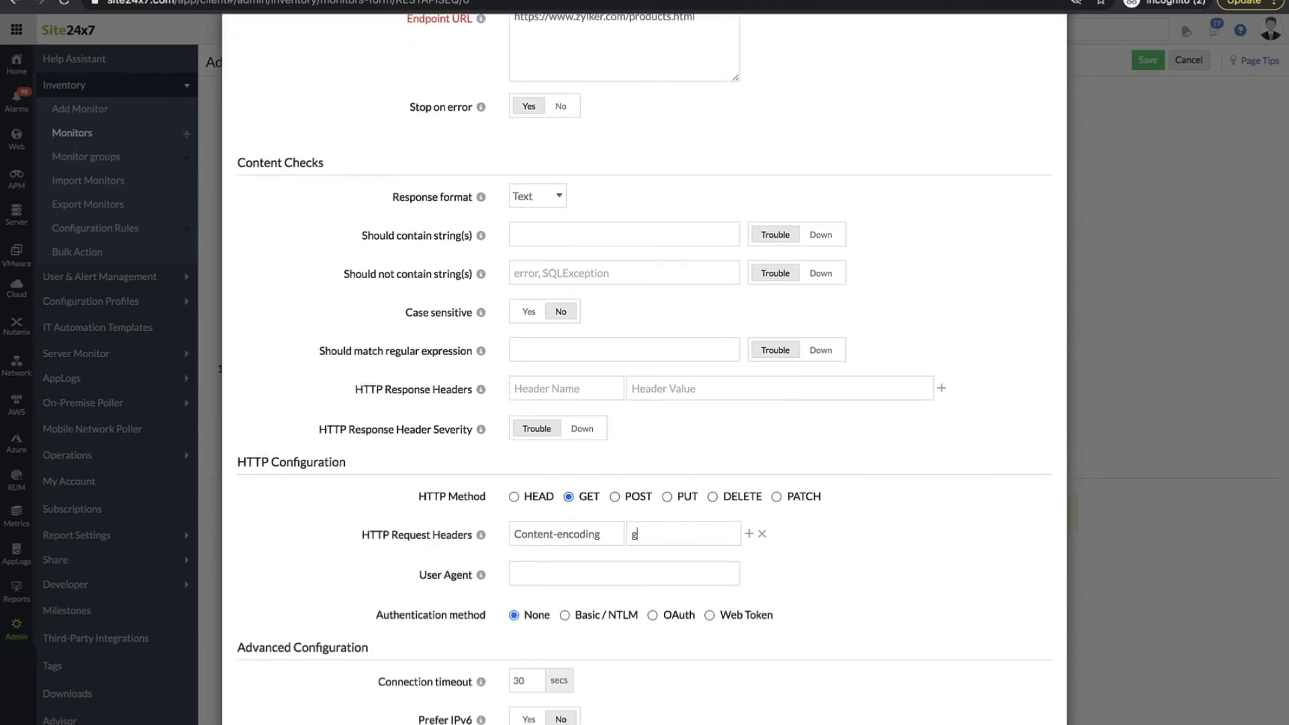
scroll(up, 3)
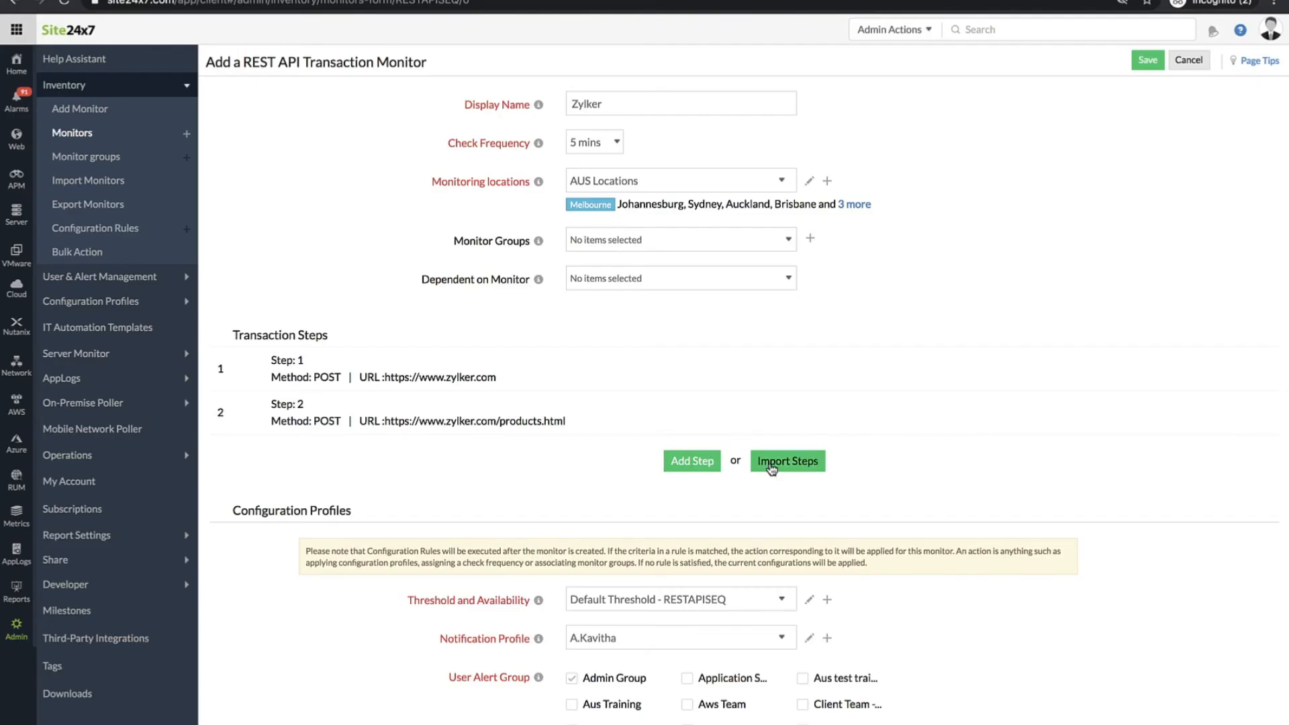
Import steps from orchestration-api.json and proceed to choosing API calls
click(786, 461)
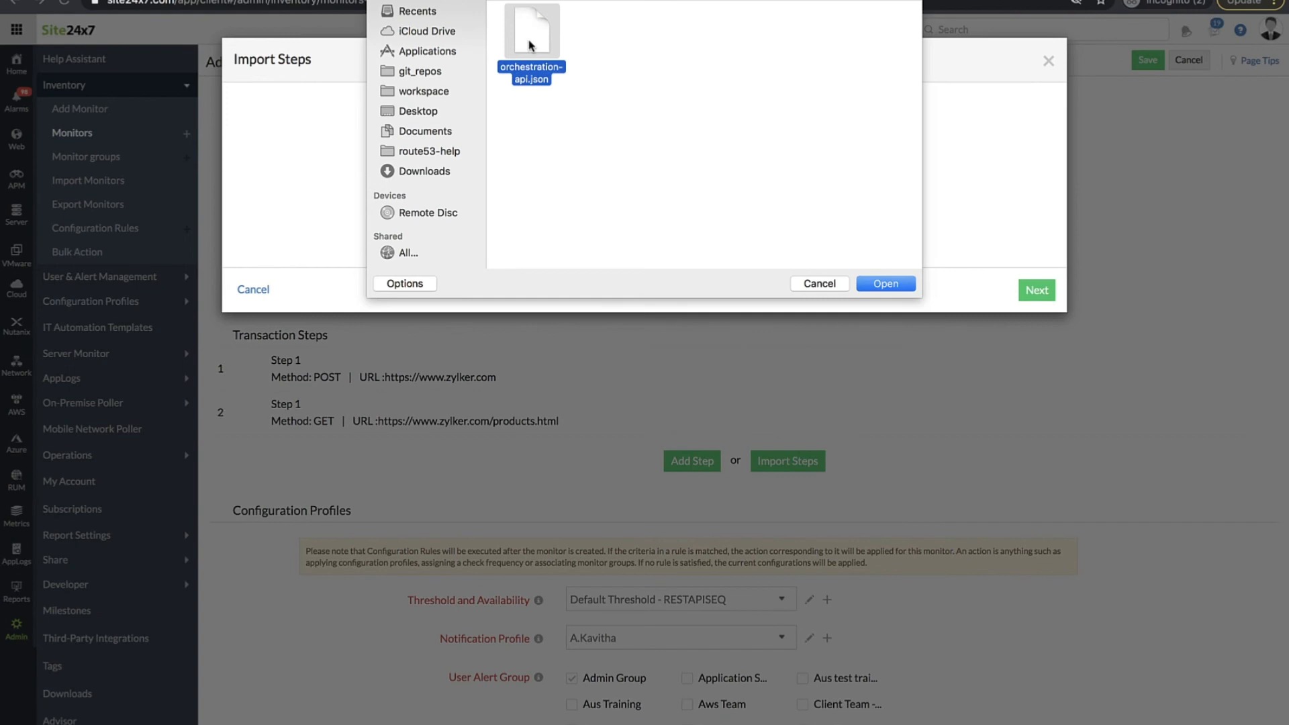
click(886, 283)
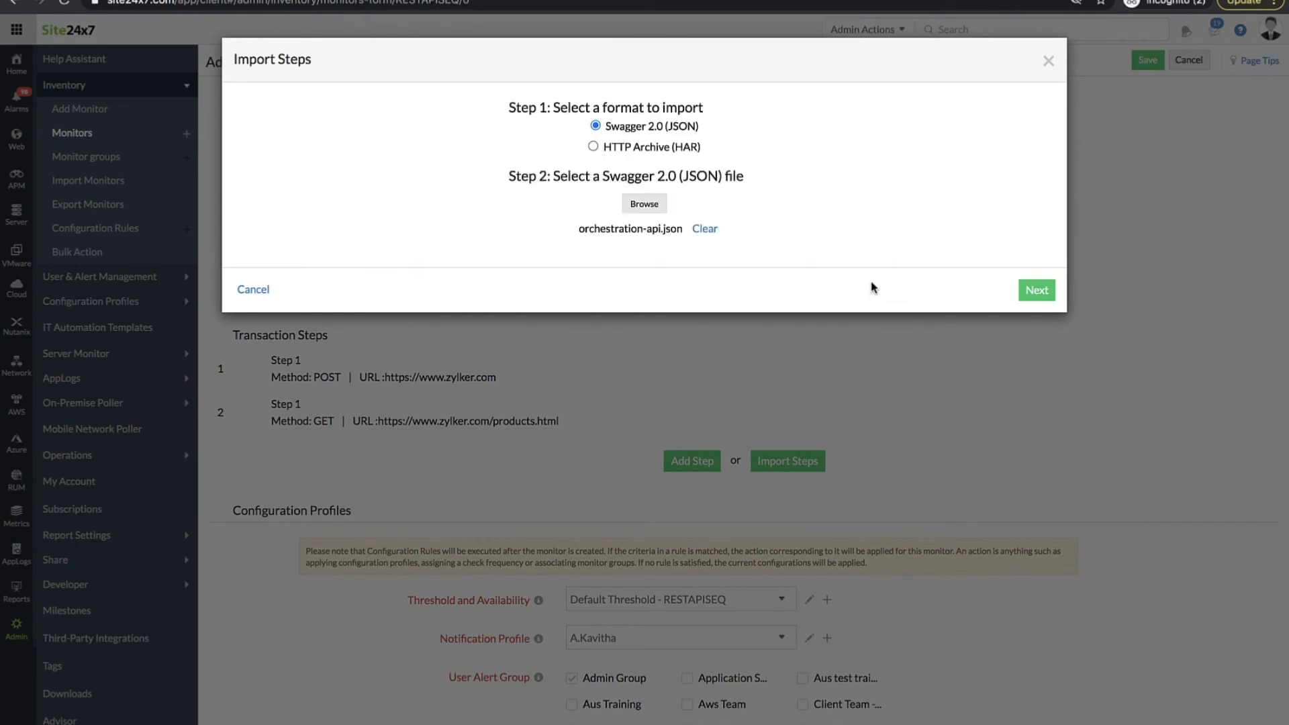
click(1036, 290)
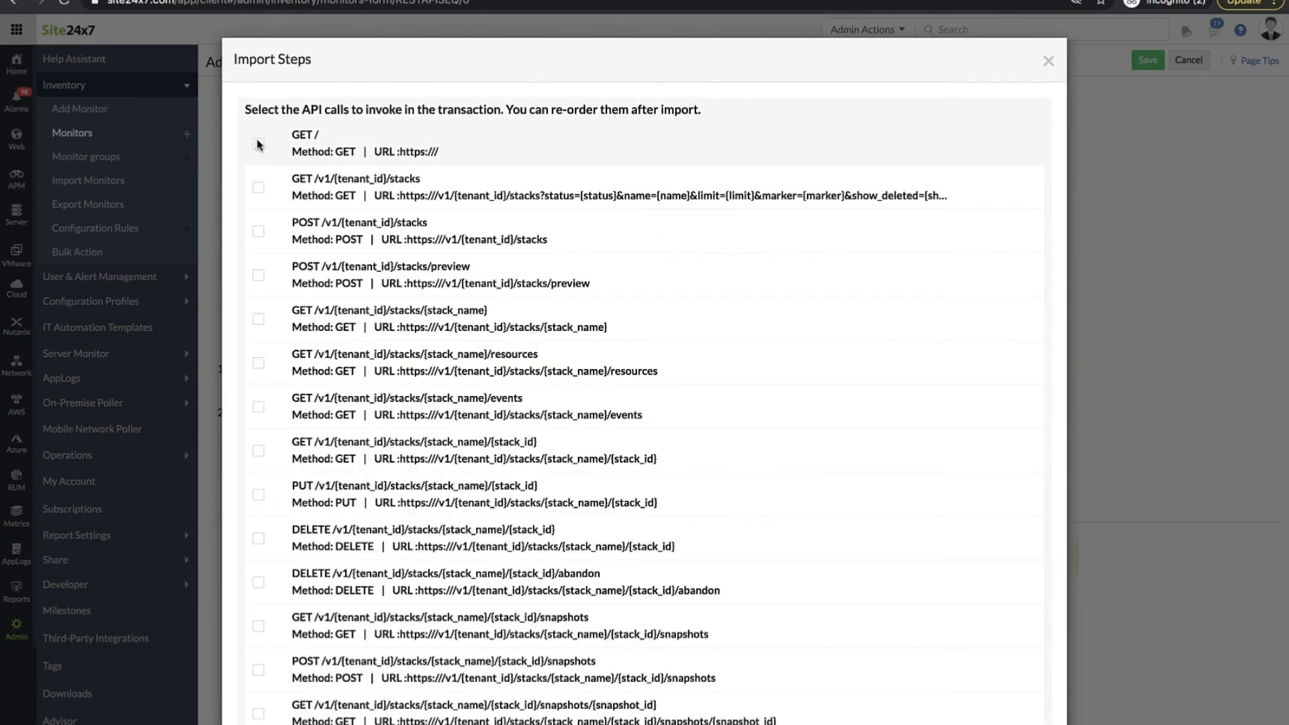
Select the API calls and import the 20 chosen ones as transaction steps
click(258, 144)
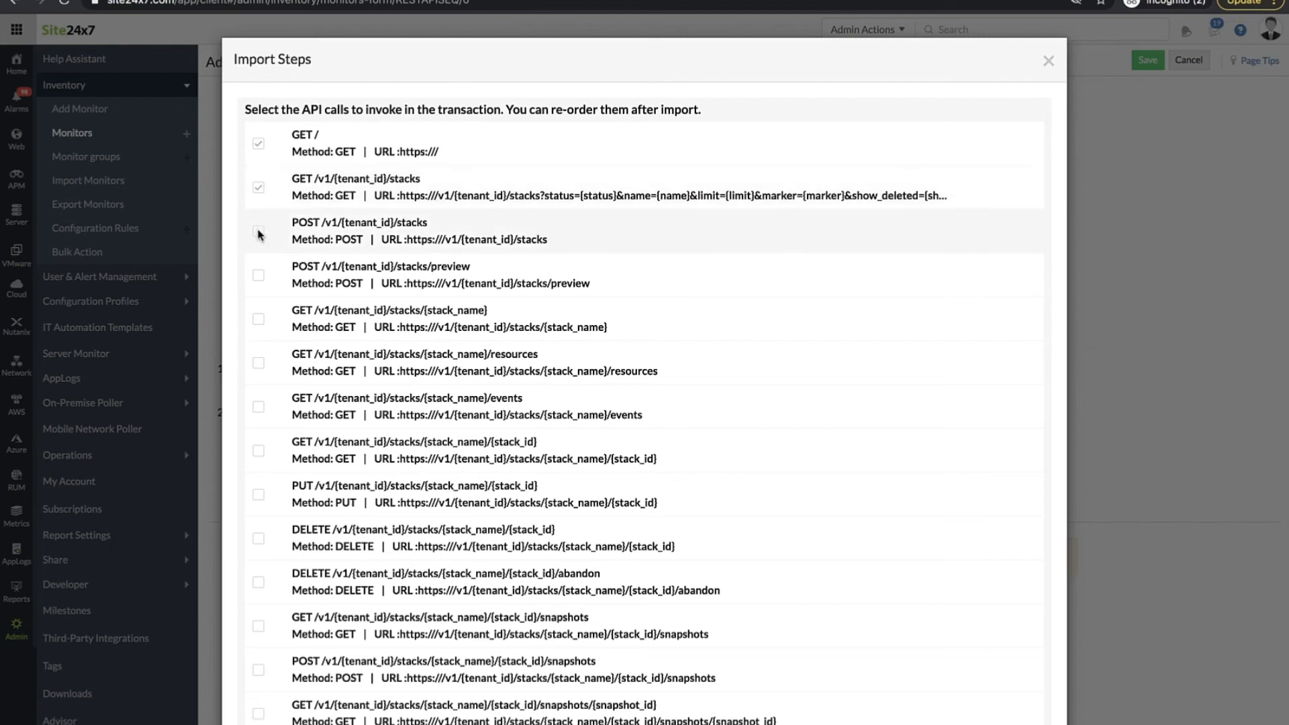
click(258, 234)
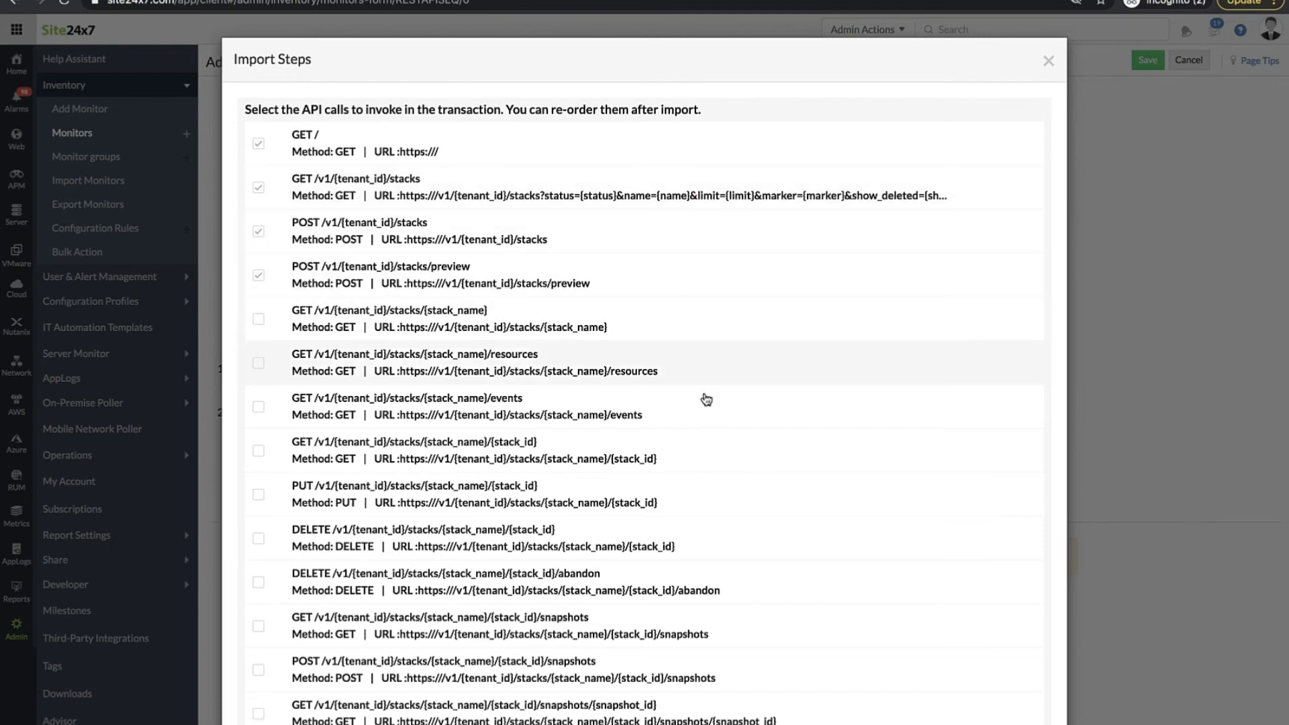
mouse_move(1056, 309)
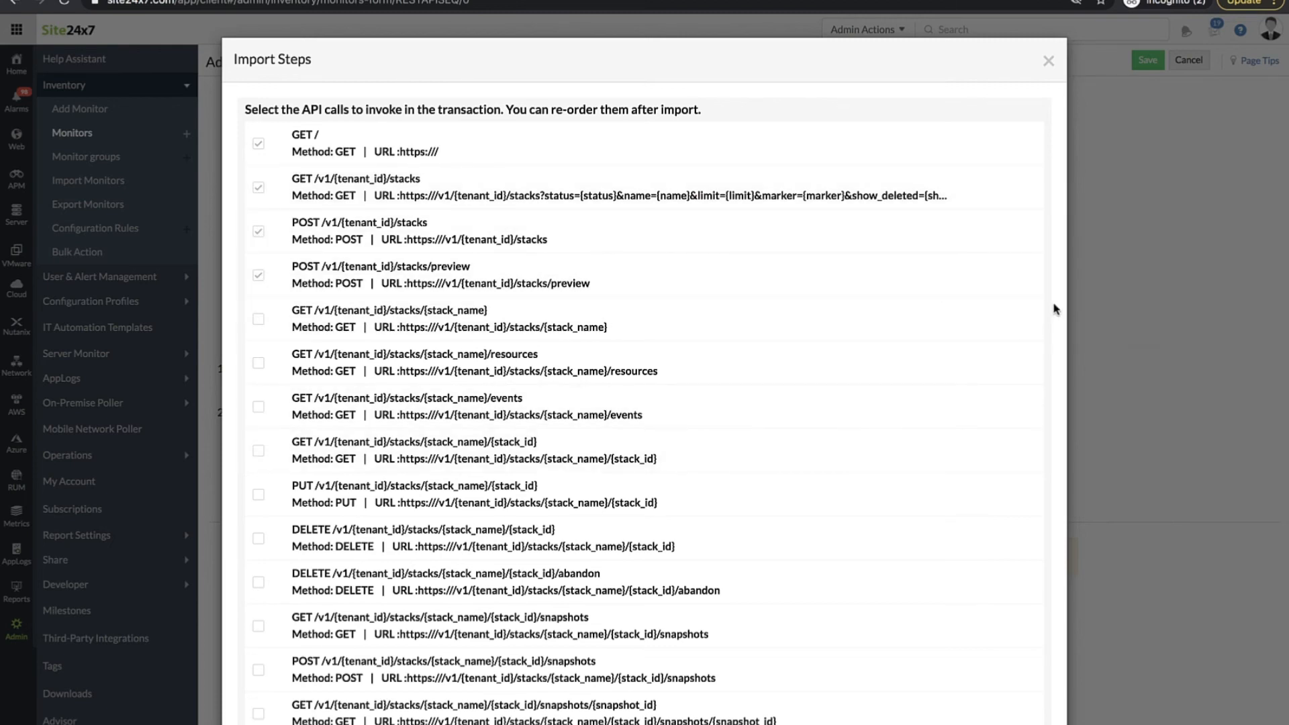
scroll(down, 3)
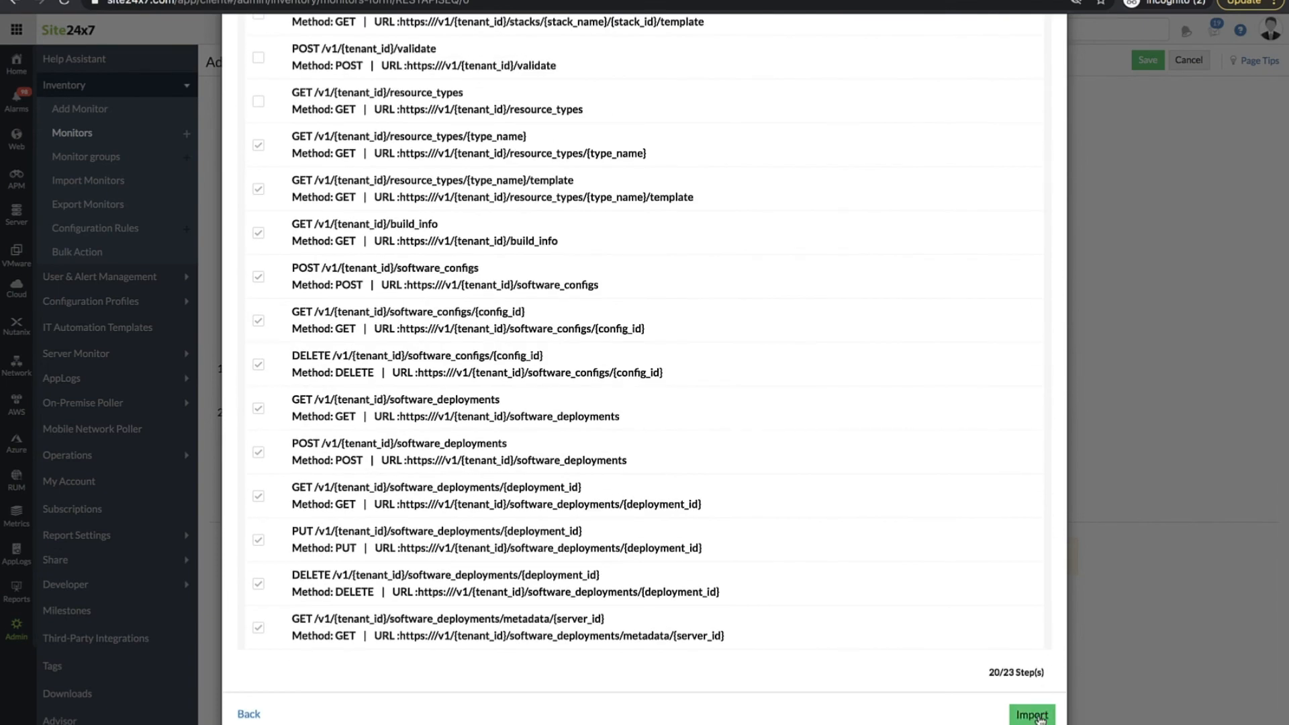
click(1030, 714)
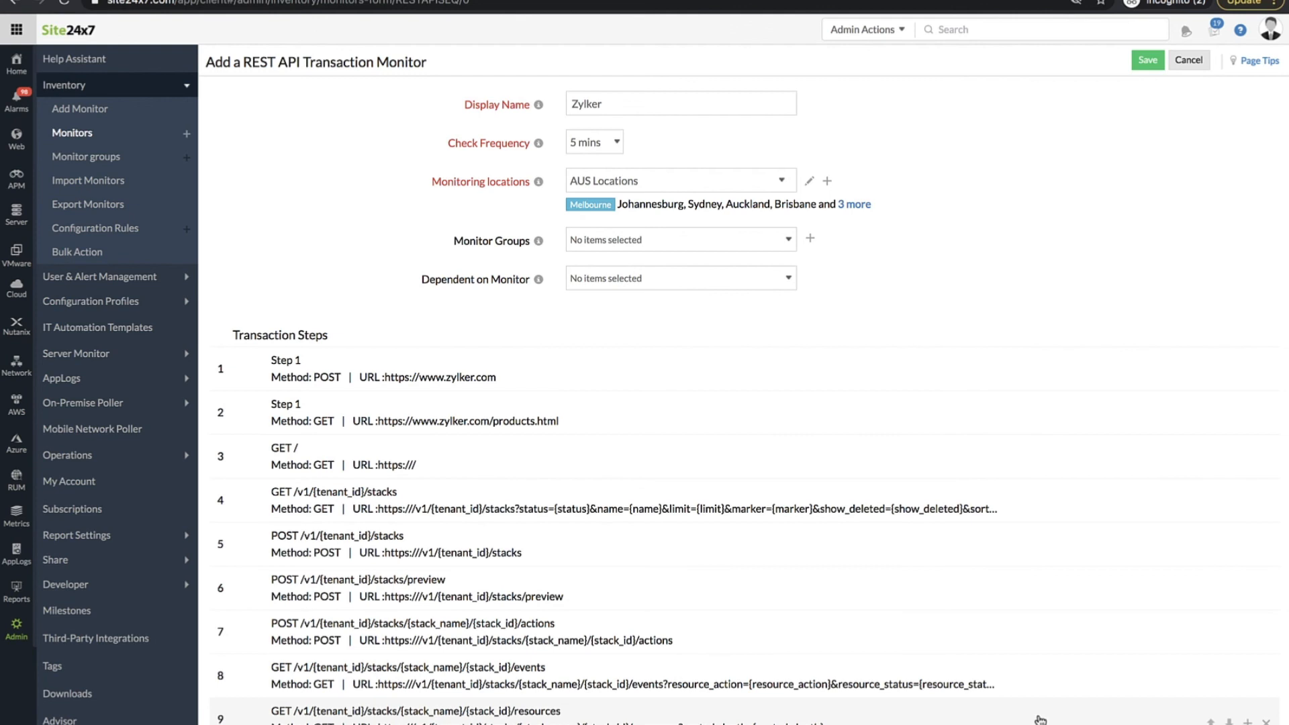
Scroll the Zylker summary showing availability, response time and down/trouble history
scroll(down, 3)
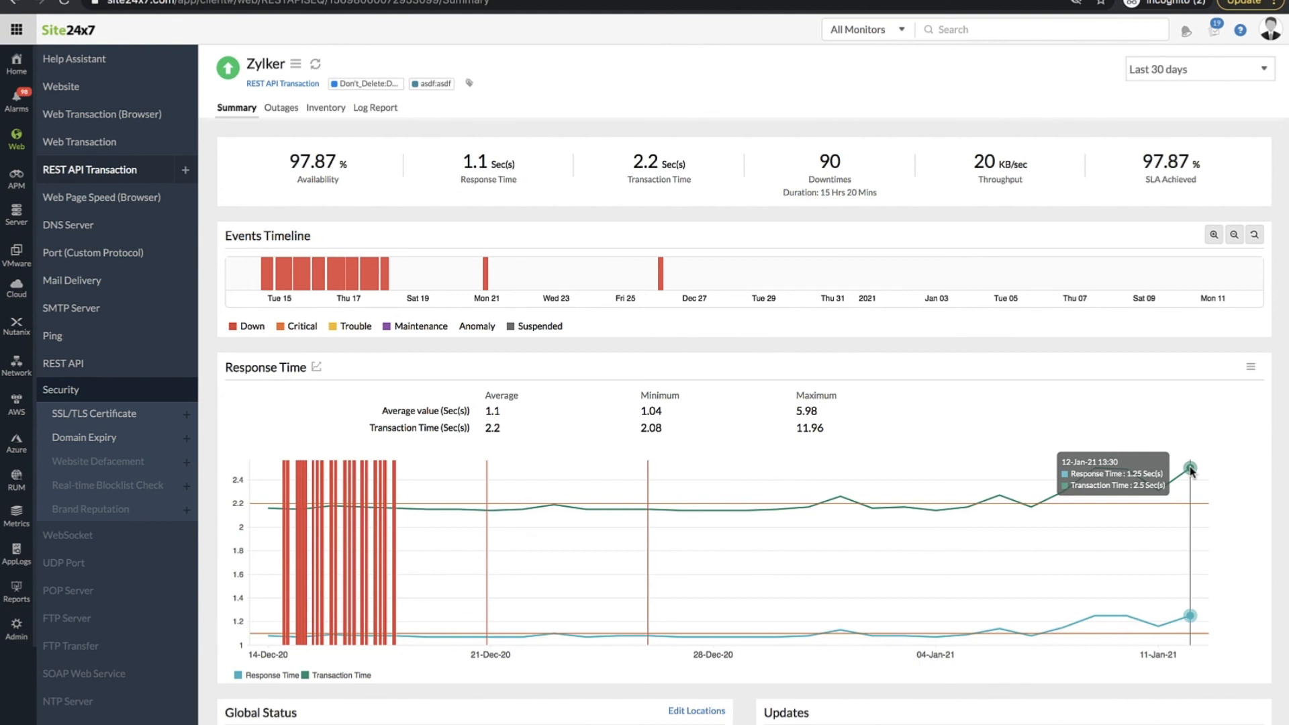
scroll(down, 3)
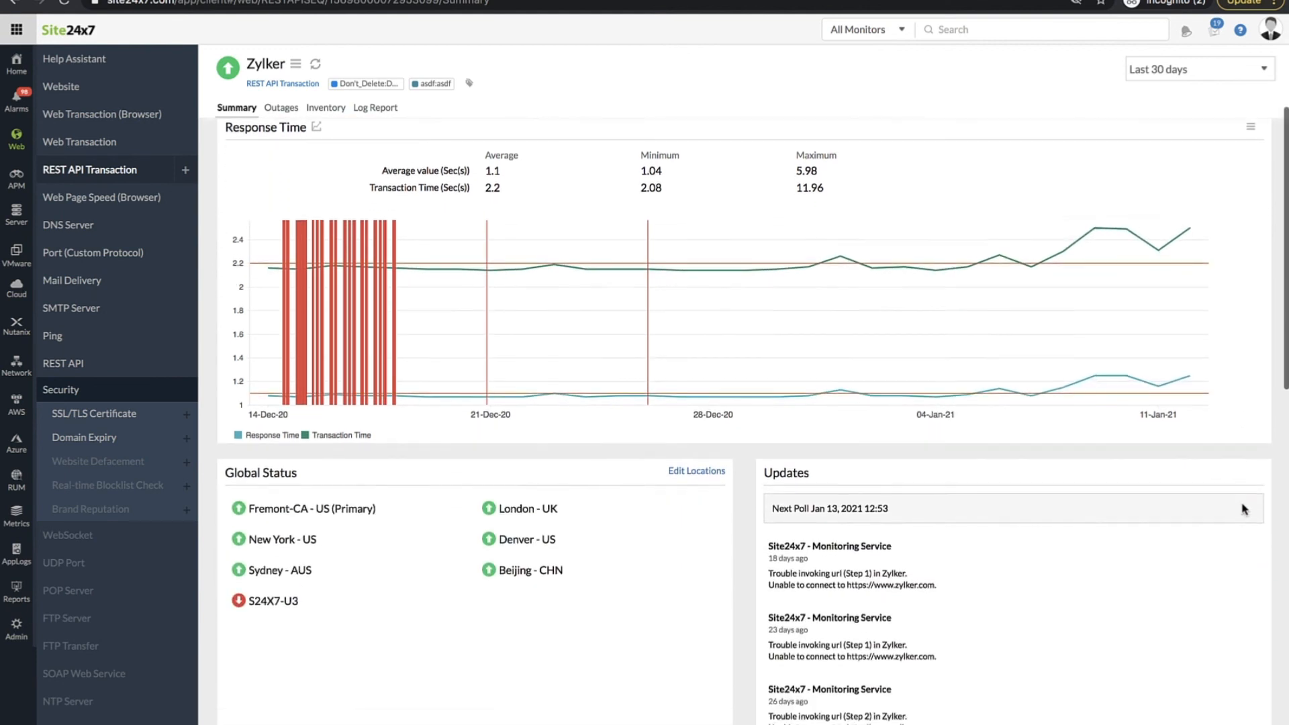
scroll(down, 3)
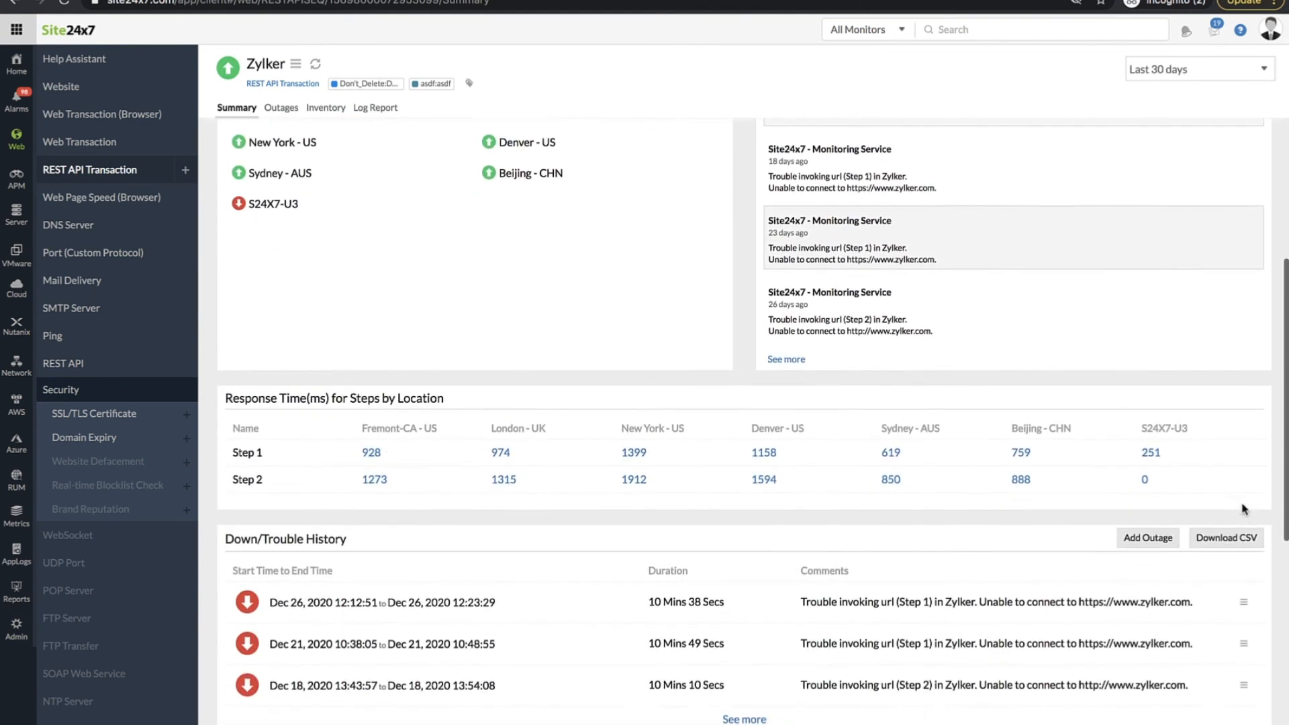